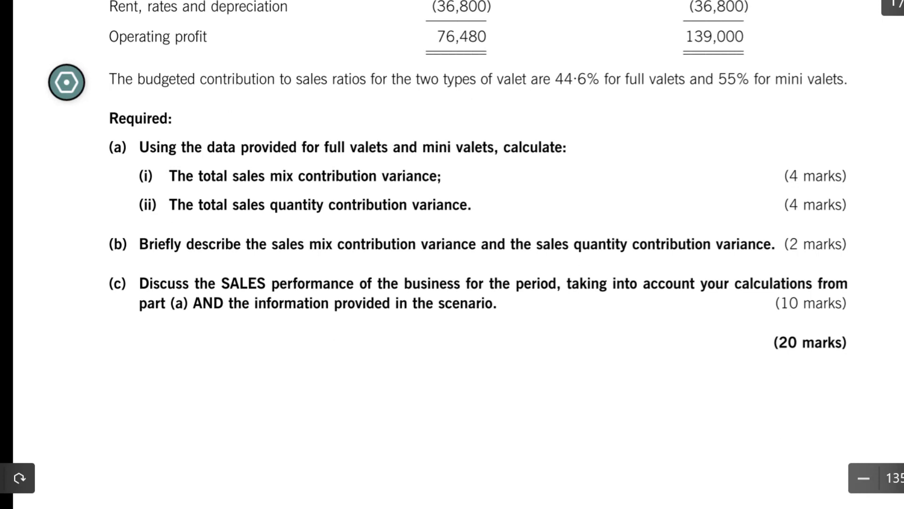
- Type the PART B title and the SALES MIX CONTRIBUTION VARIANCE heading
drag(116, 242, 118, 277)
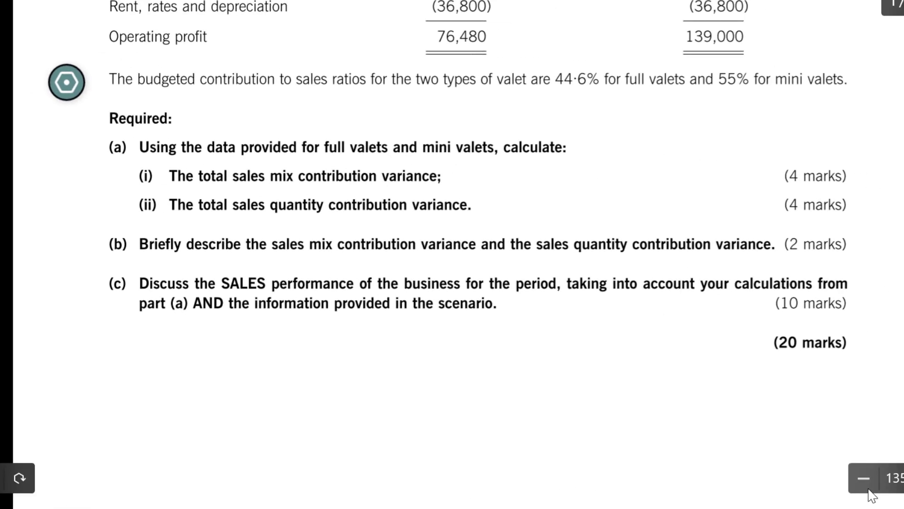
double_click(118, 244)
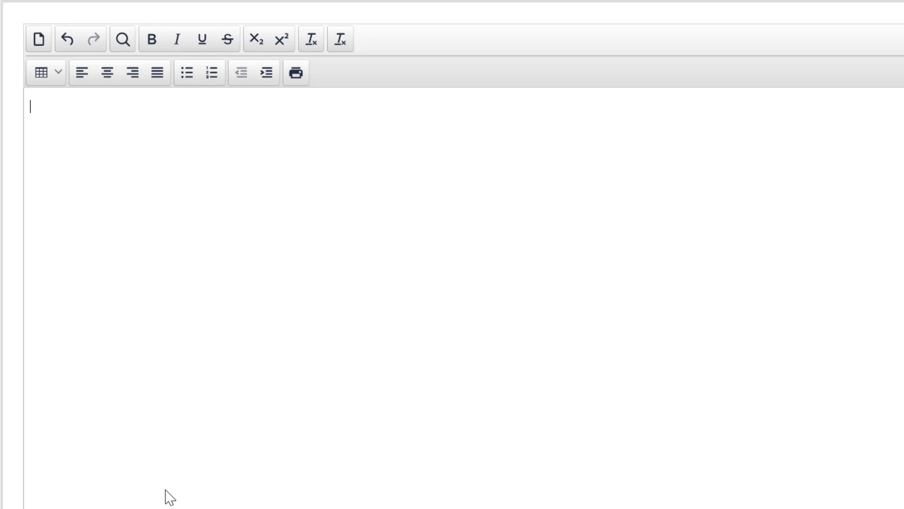
text(PART B)
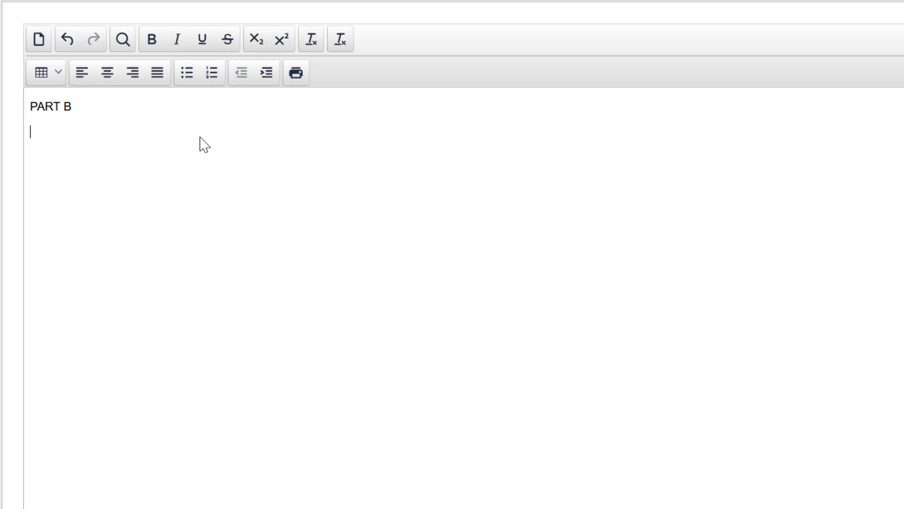
text(S)
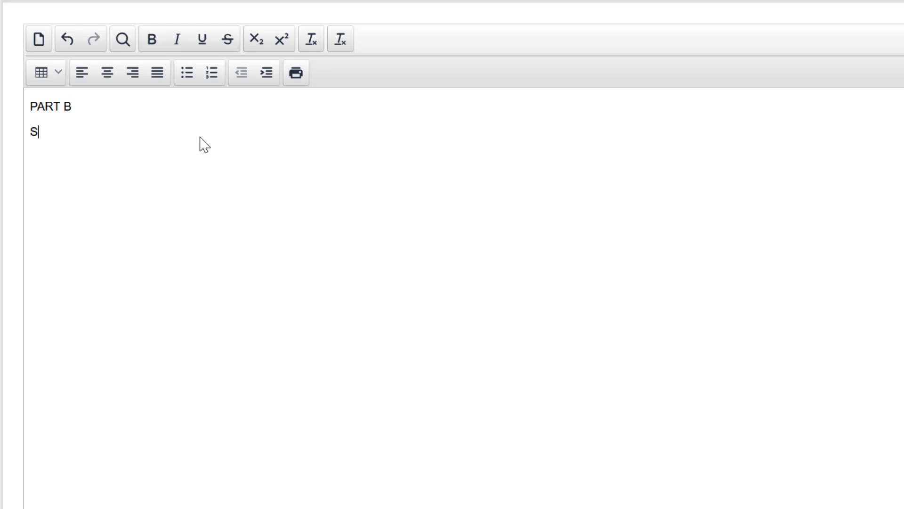
text(ALES MIX CONTRI)
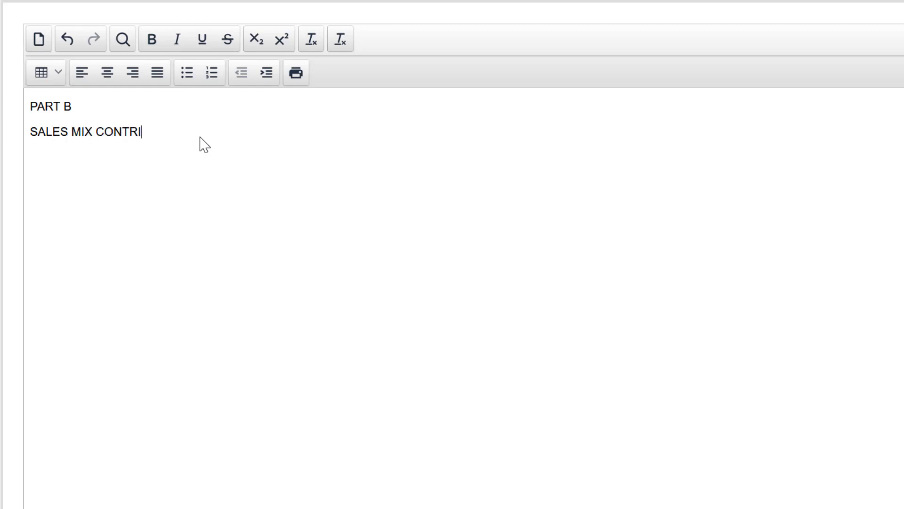
text(BUTION B)
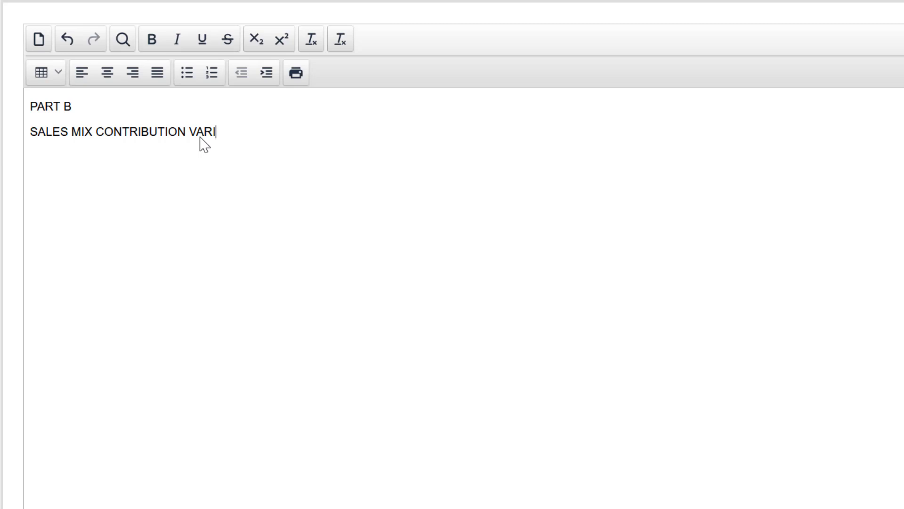
text(ANCE)
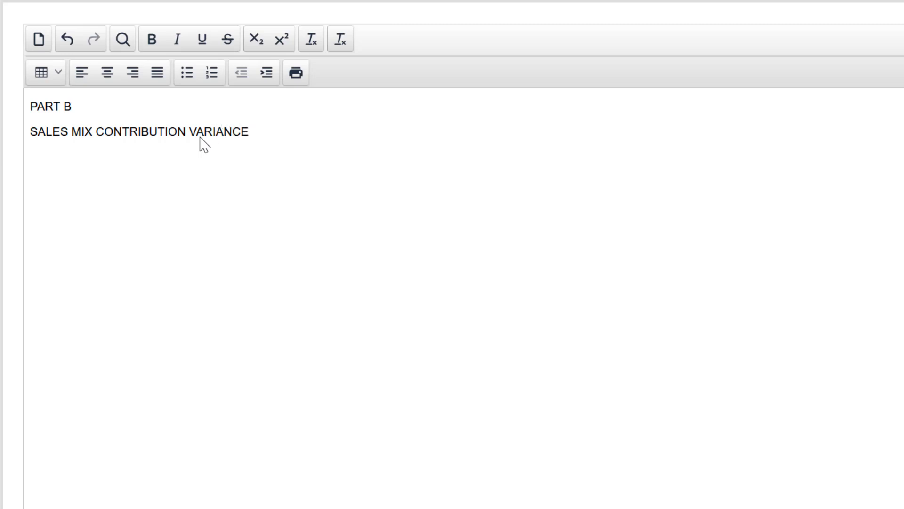
- Duplicate the sales mix heading below and change MIX to QUANTITY
drag(120, 132, 250, 131)
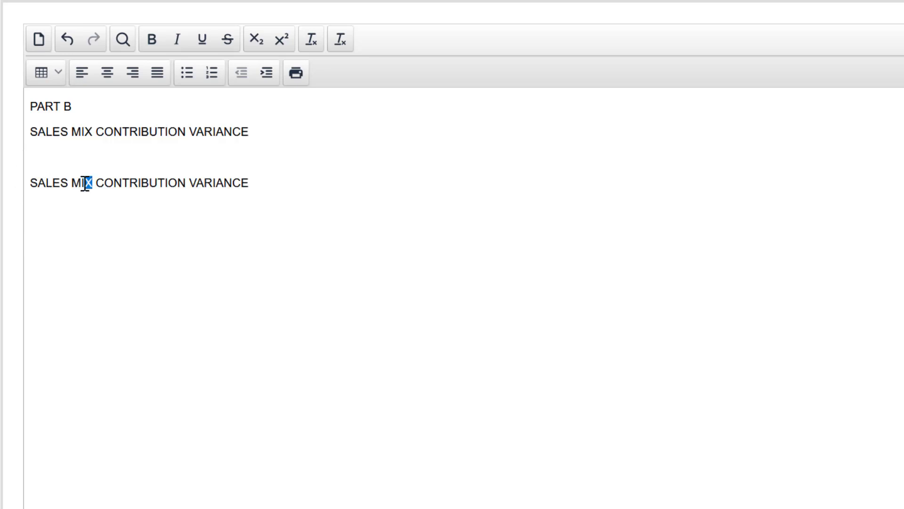
double_click(81, 183)
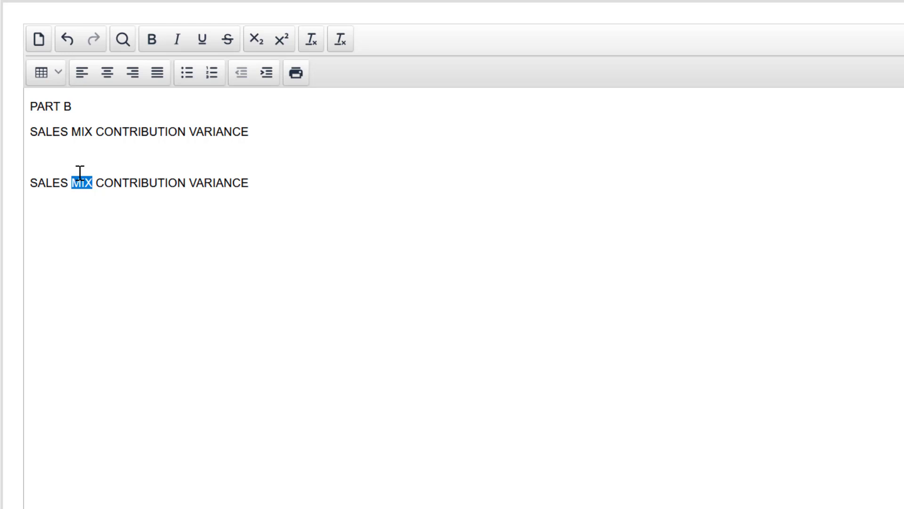
text(QUAN)
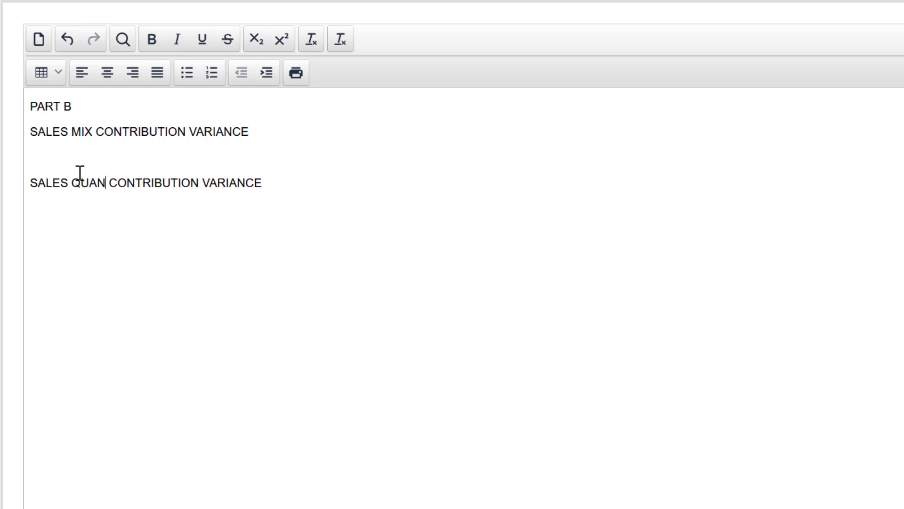
text(TITY)
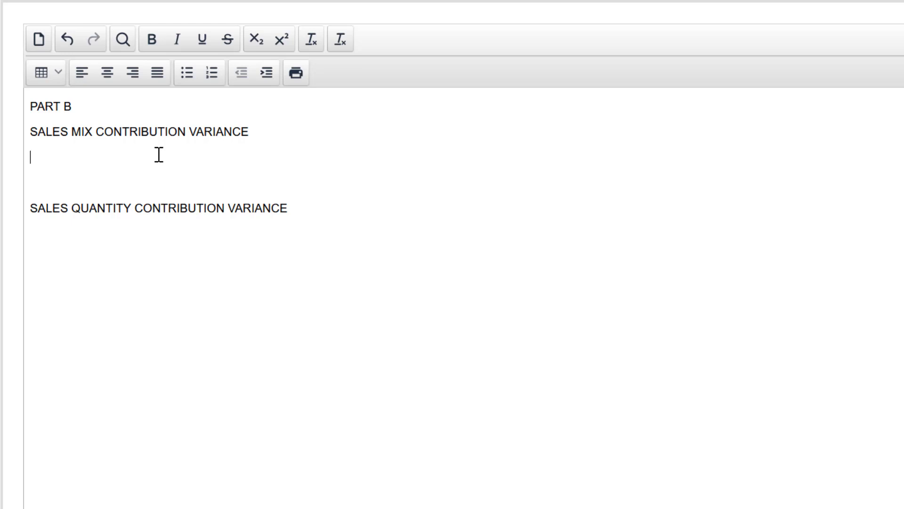
- Explain each variance's profit impact, e.g. selling more or fewer total valets than budgeted
text(This)
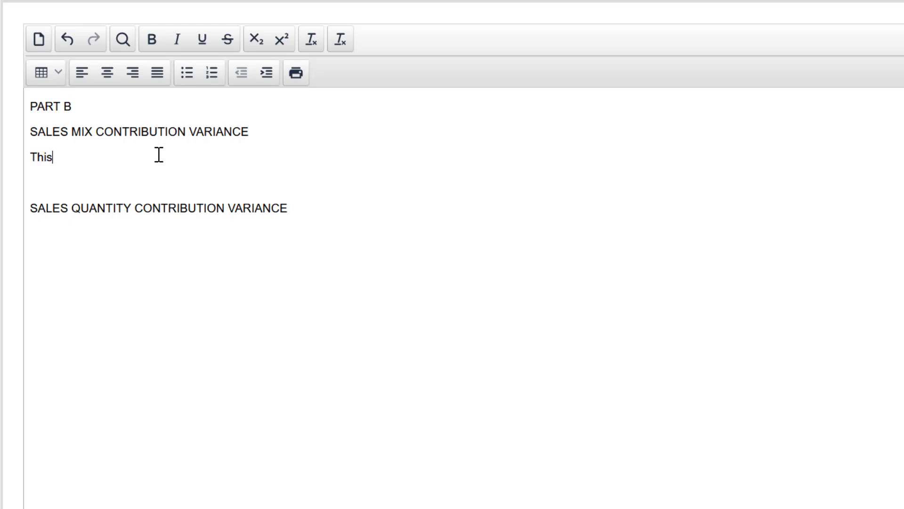
text(variance shows)
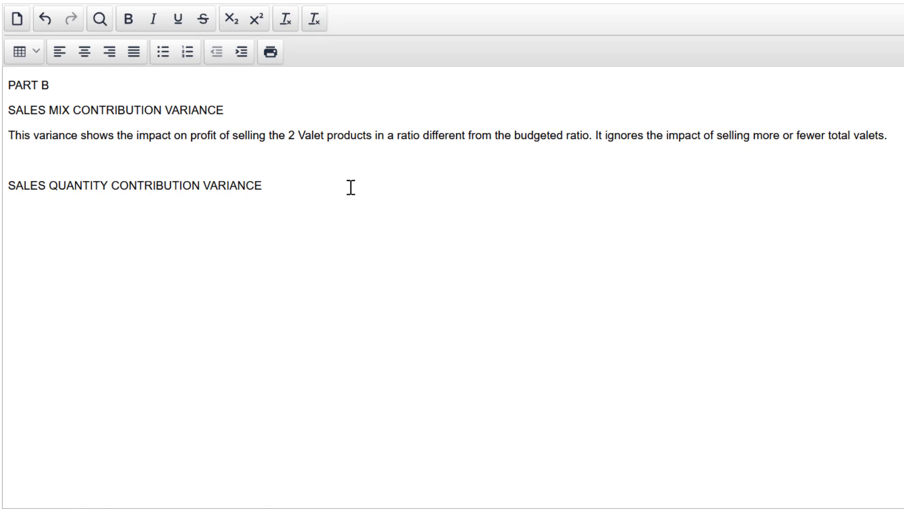
key(backspace)
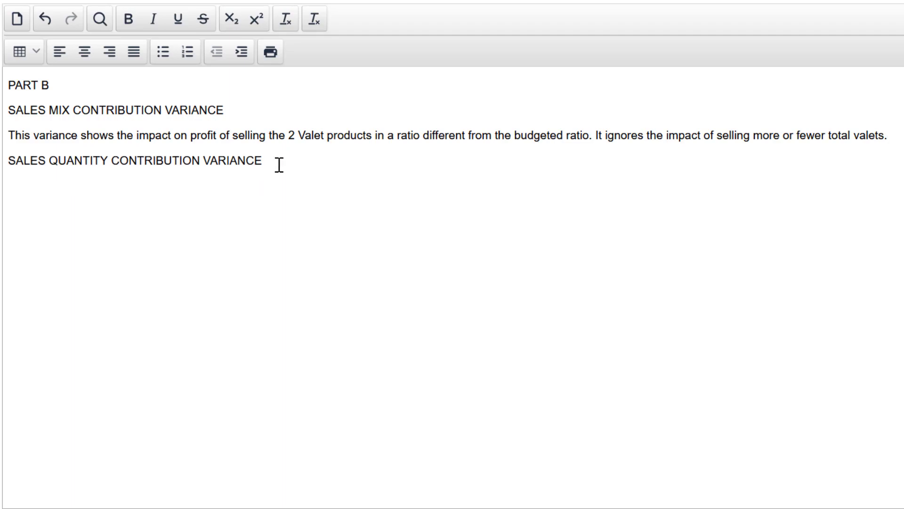
text(This va)
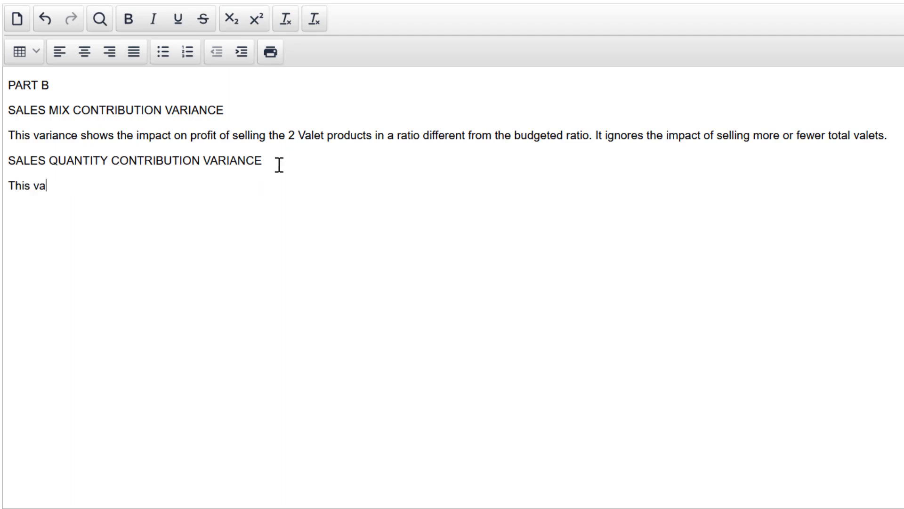
text(riance shows the impact of profit of selling more or fewer total valets than budgeted, while ignoring the ratio of the)
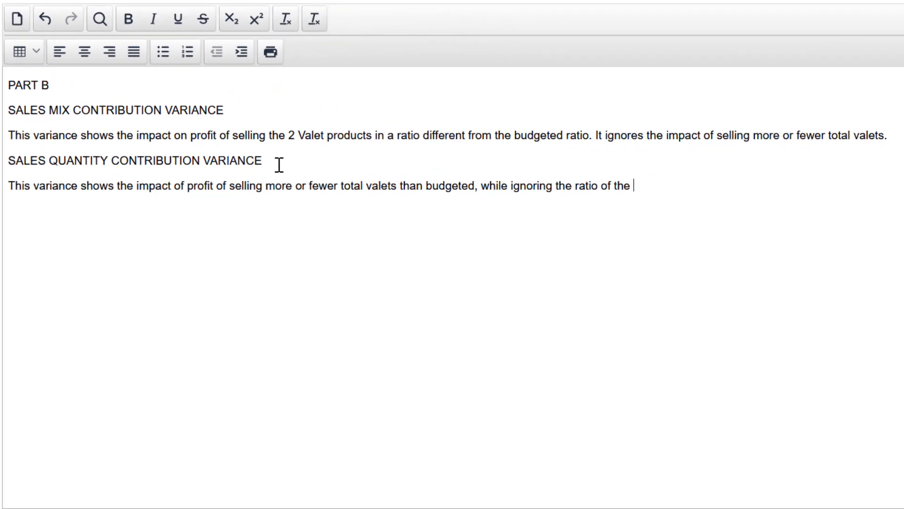
text(products.)
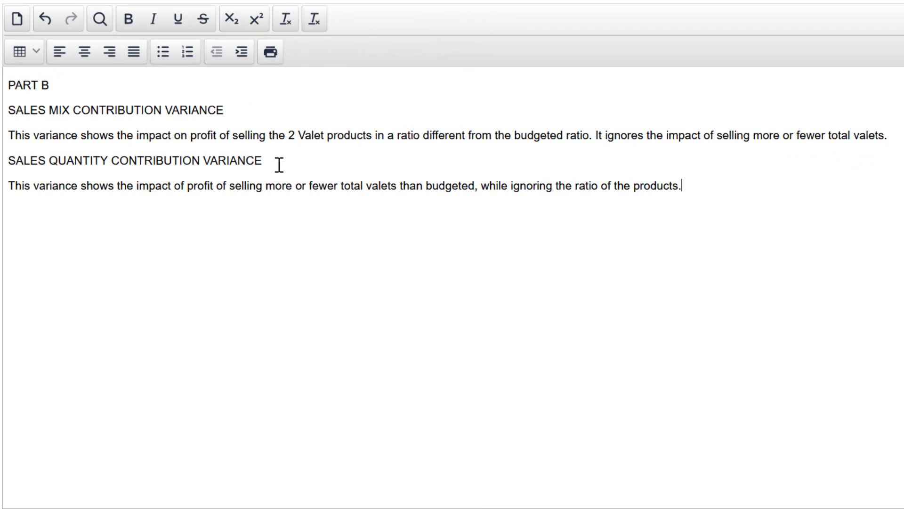
mouse_move(179, 175)
text(n)
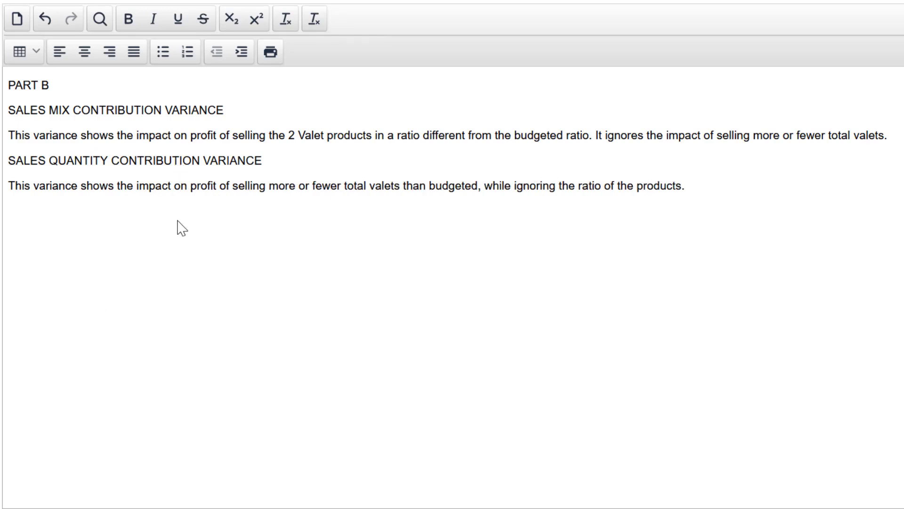
- Highlight the part (c) 'Discuss' requirement text in the PDF
click(188, 186)
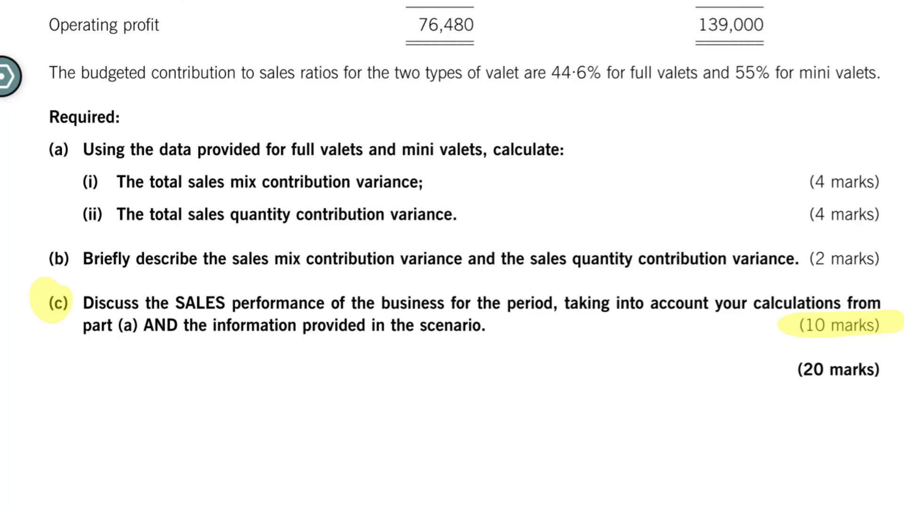
click(80, 302)
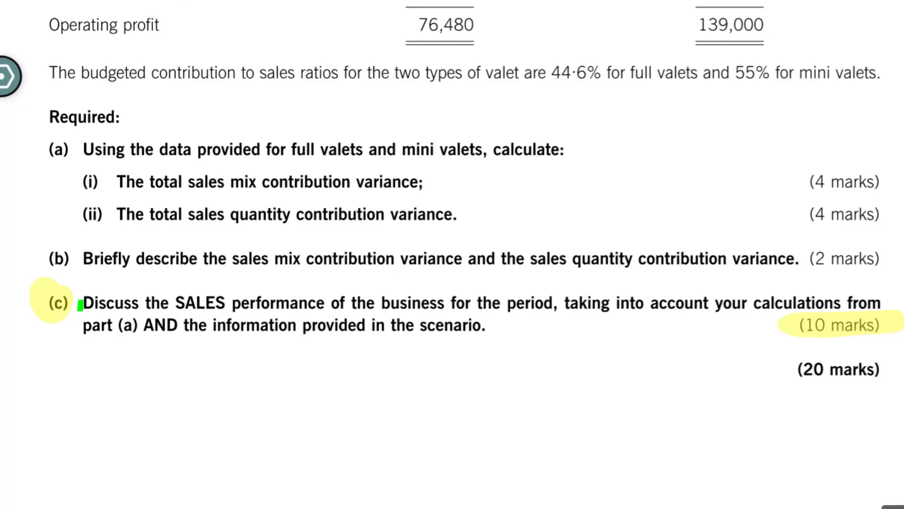
drag(81, 303, 156, 303)
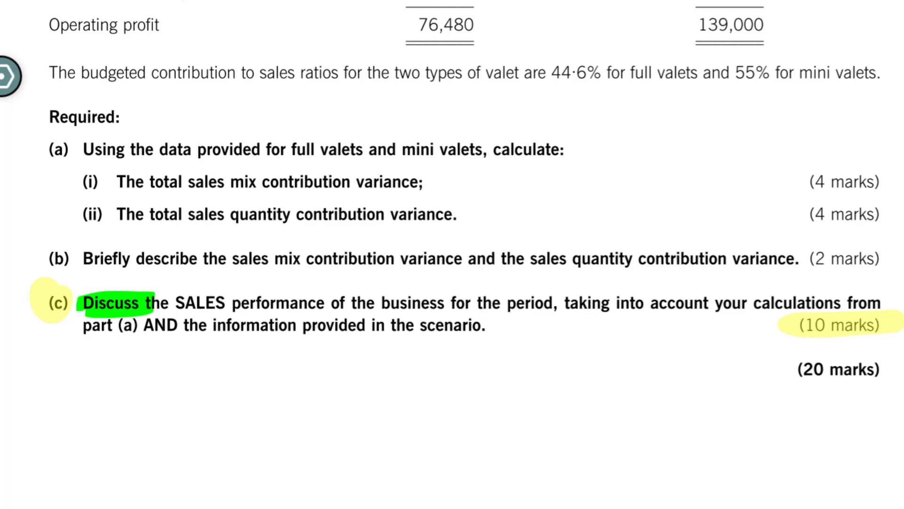
drag(179, 303, 346, 303)
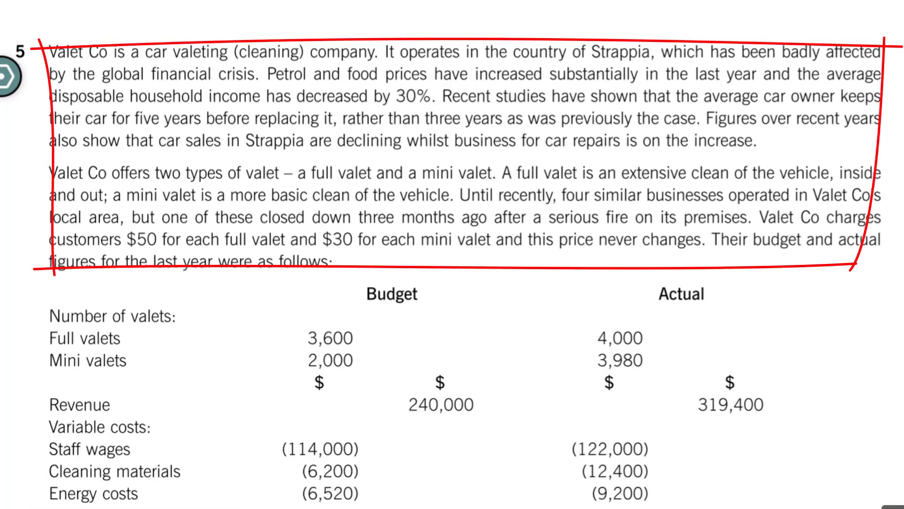
- Scroll down through the Valet Co scenario paragraphs in the PDF
scroll(down, 3)
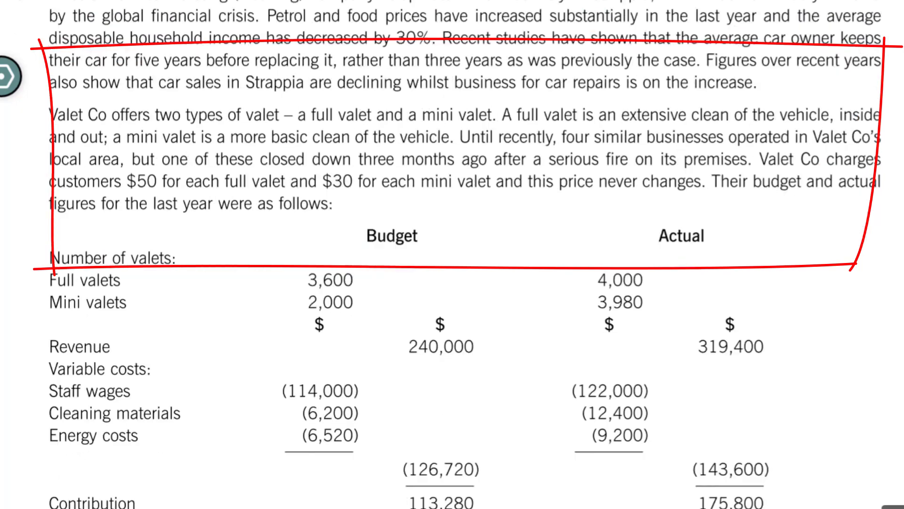
scroll(down, 3)
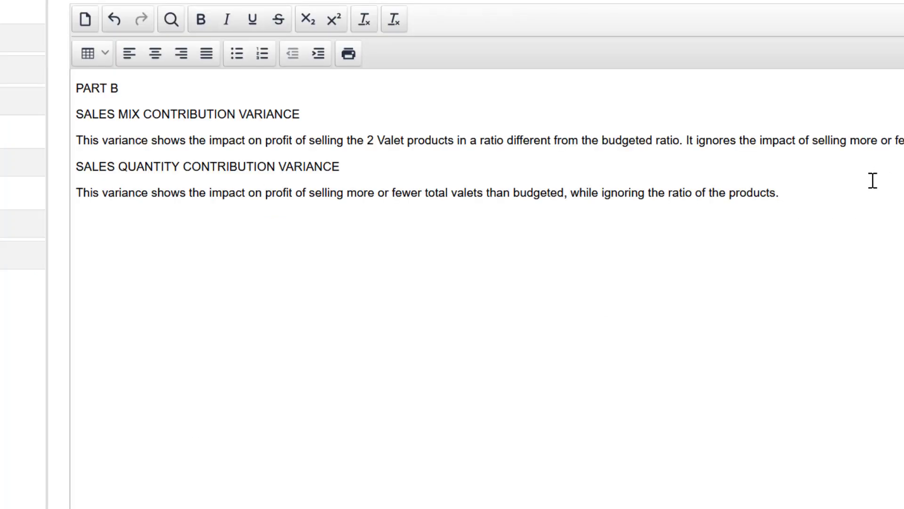
- Type the PART C title with OVERALL and SALES QUANTITY VARIANCE headings
text(P)
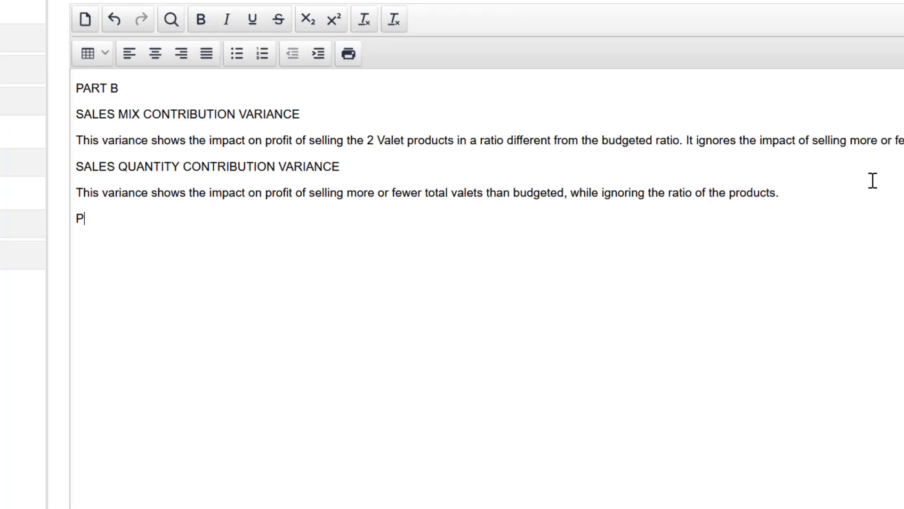
text(ART C)
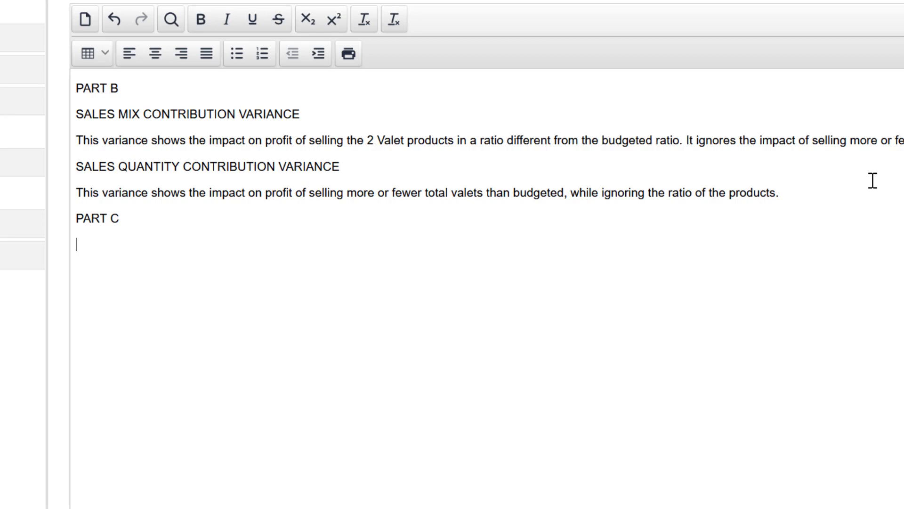
text(OVERALL)
text(S)
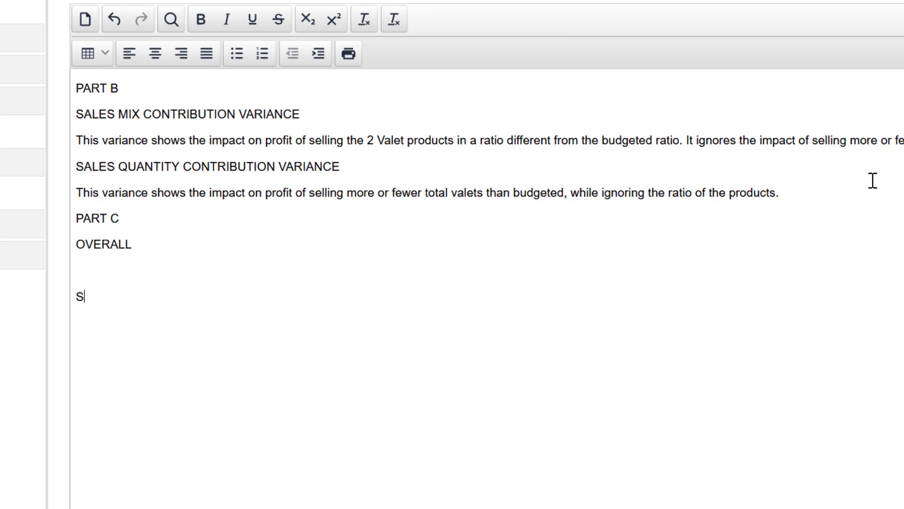
text(ALES Qu)
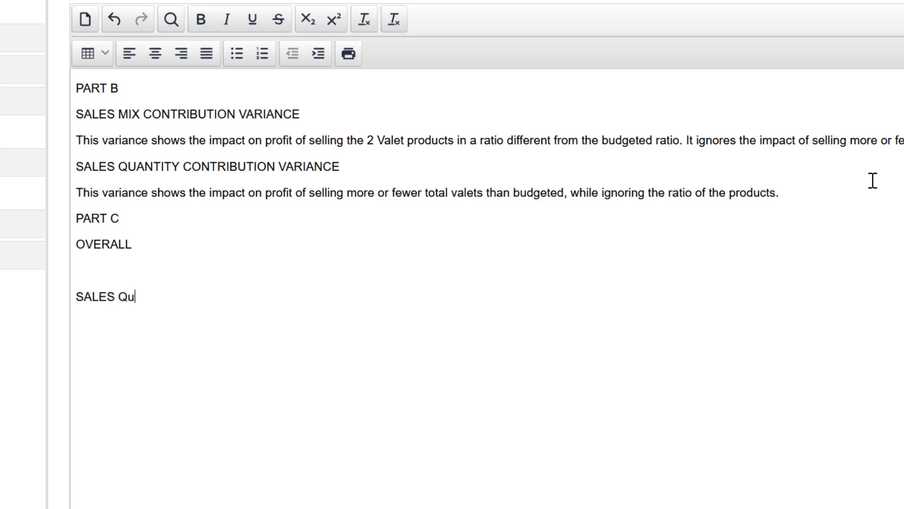
text(A)
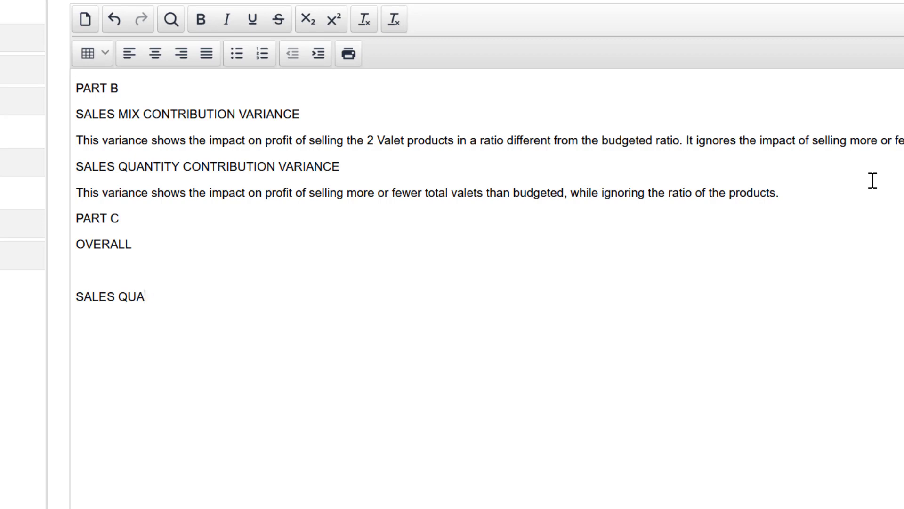
text(NTITY VA)
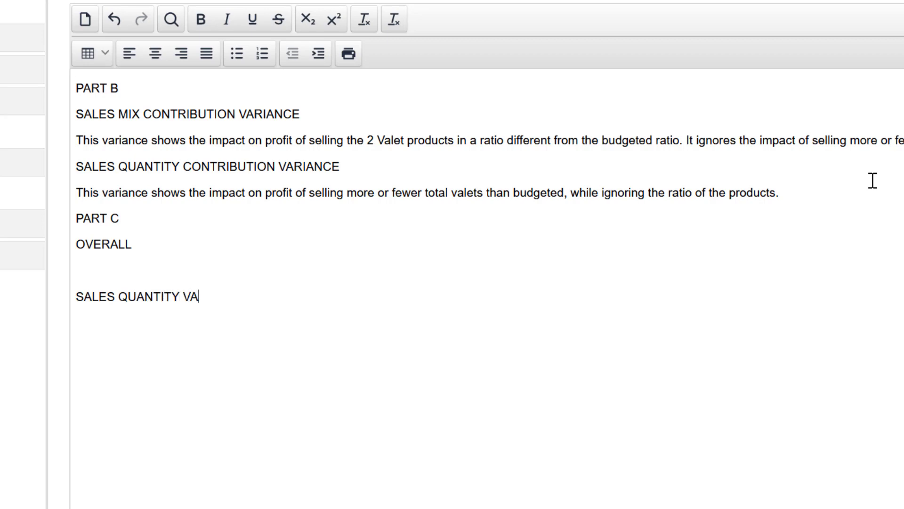
text(RIANCE)
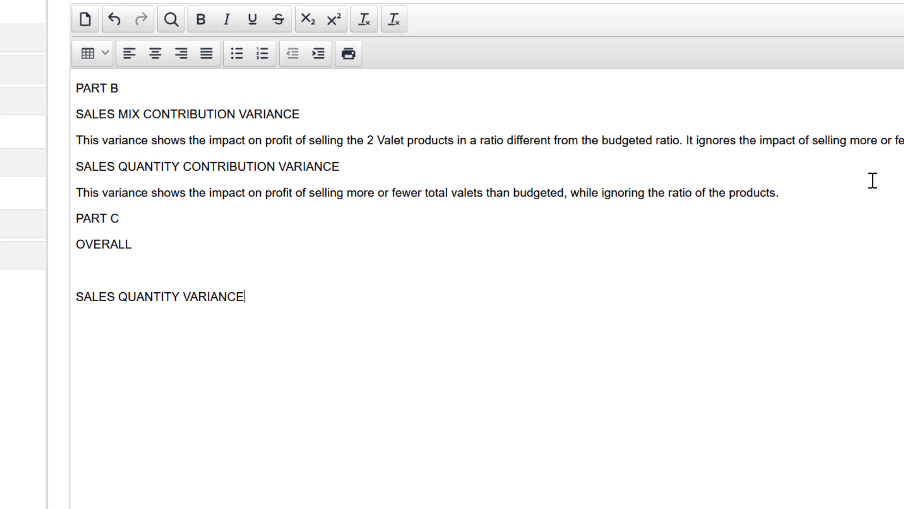
- Add the SALES MIX VARIANCE heading and begin the overall paragraph with 'The'
key(enter)
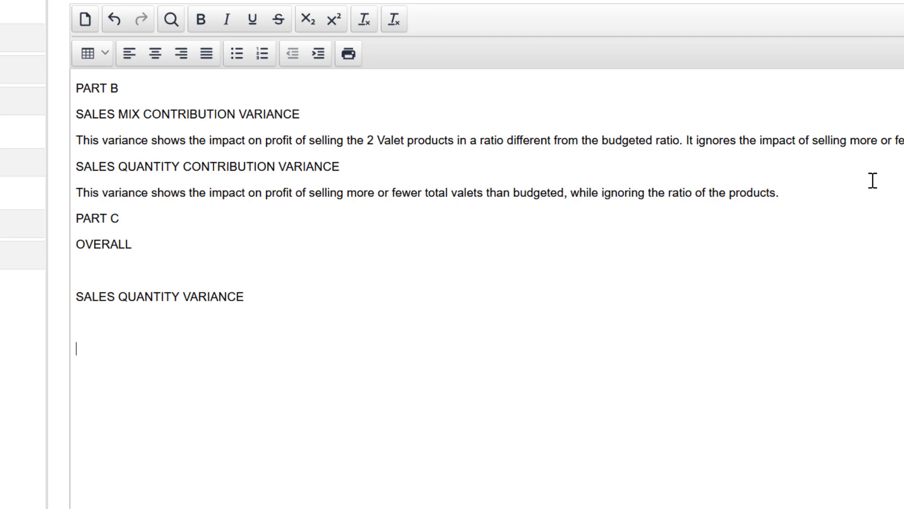
text(SALES MIX)
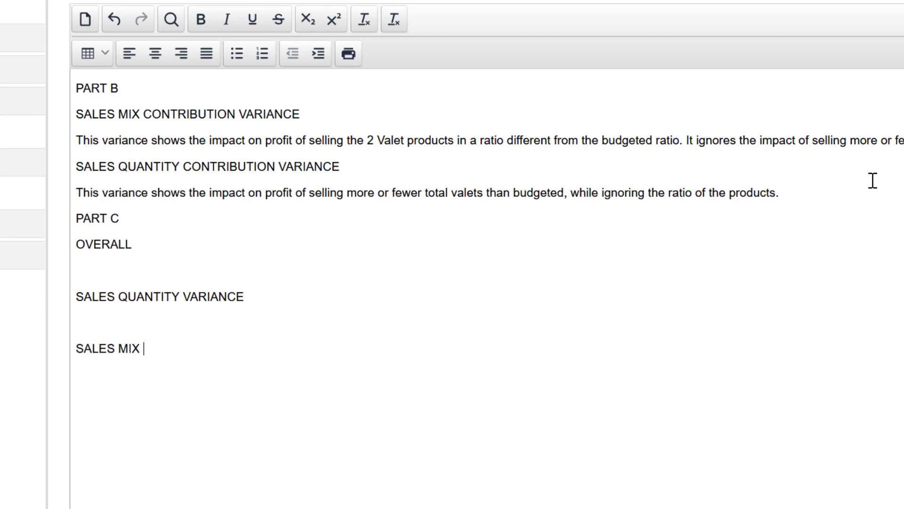
text(VARIANCE)
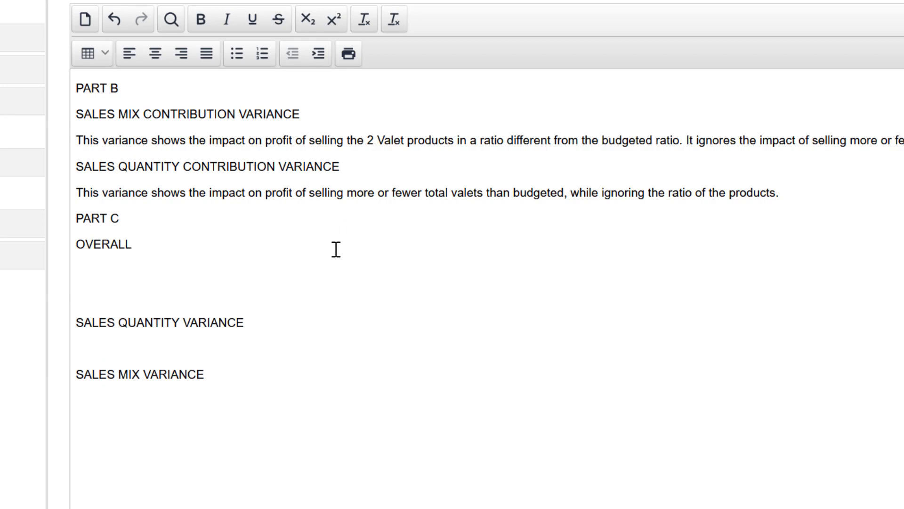
text(The)
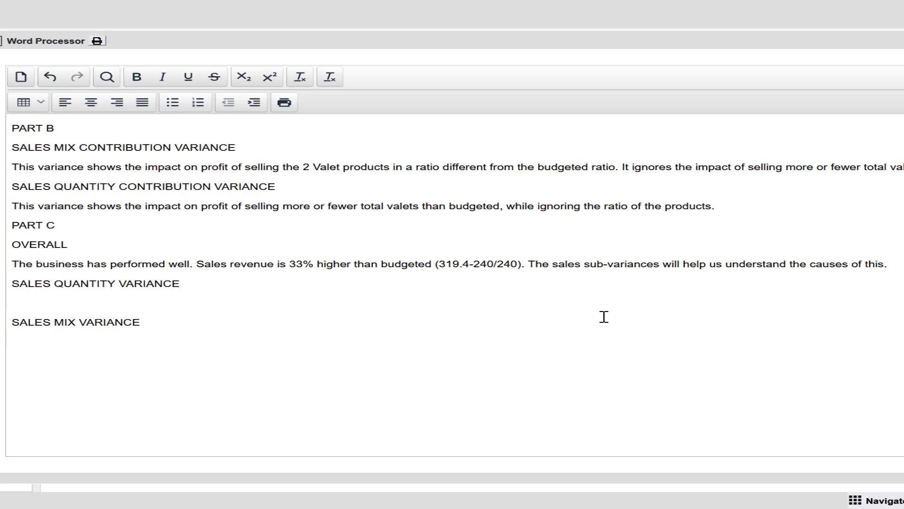
- Describe the favourable quantity variance, then open the mix section with 'However, the business'
text(This v)
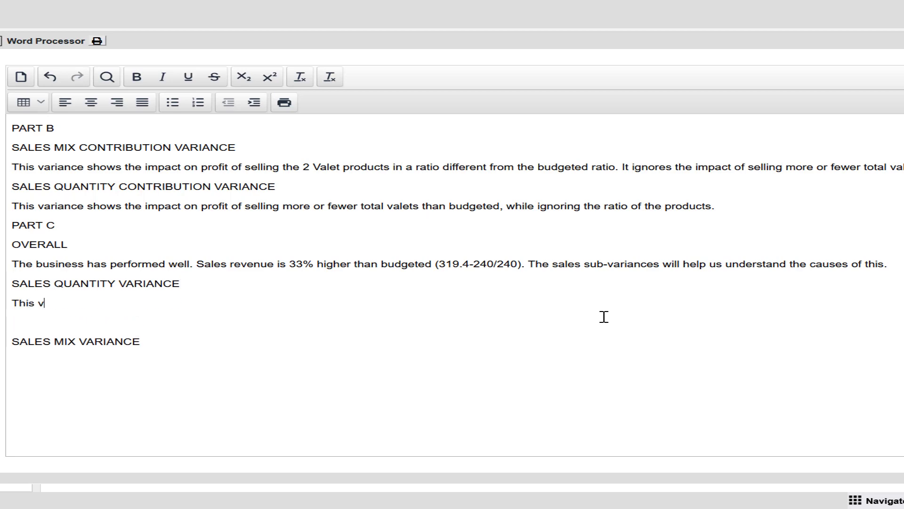
text(ariance is fa)
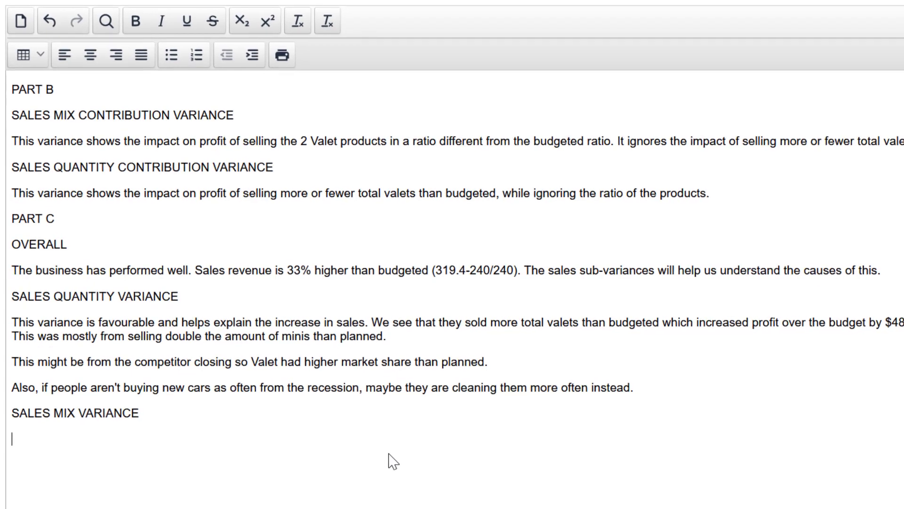
text(However,)
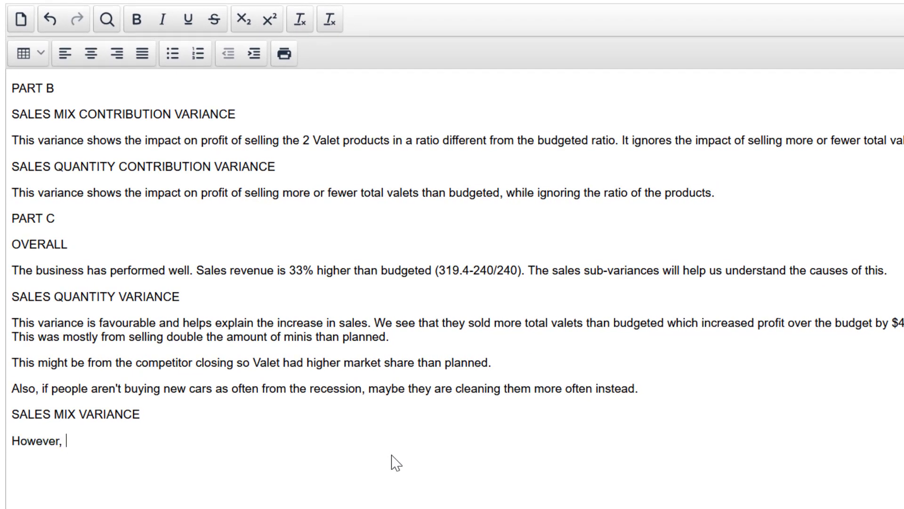
text(the business)
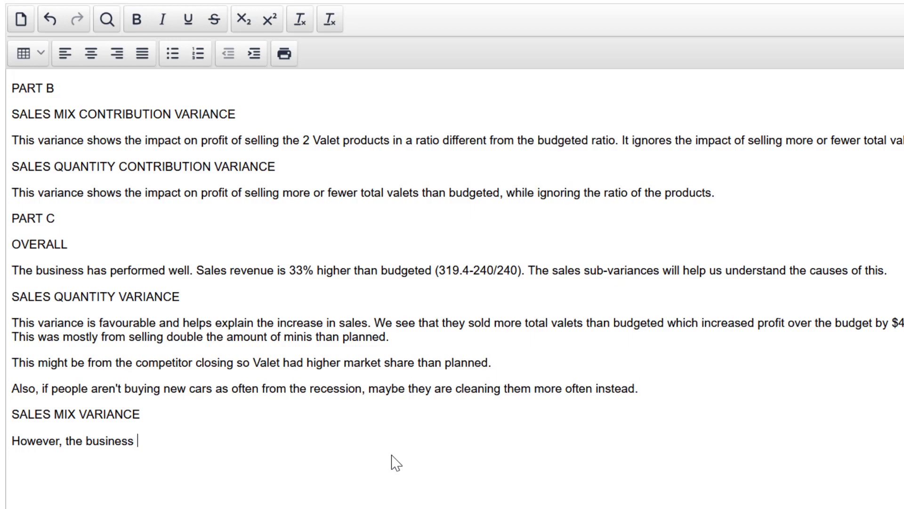